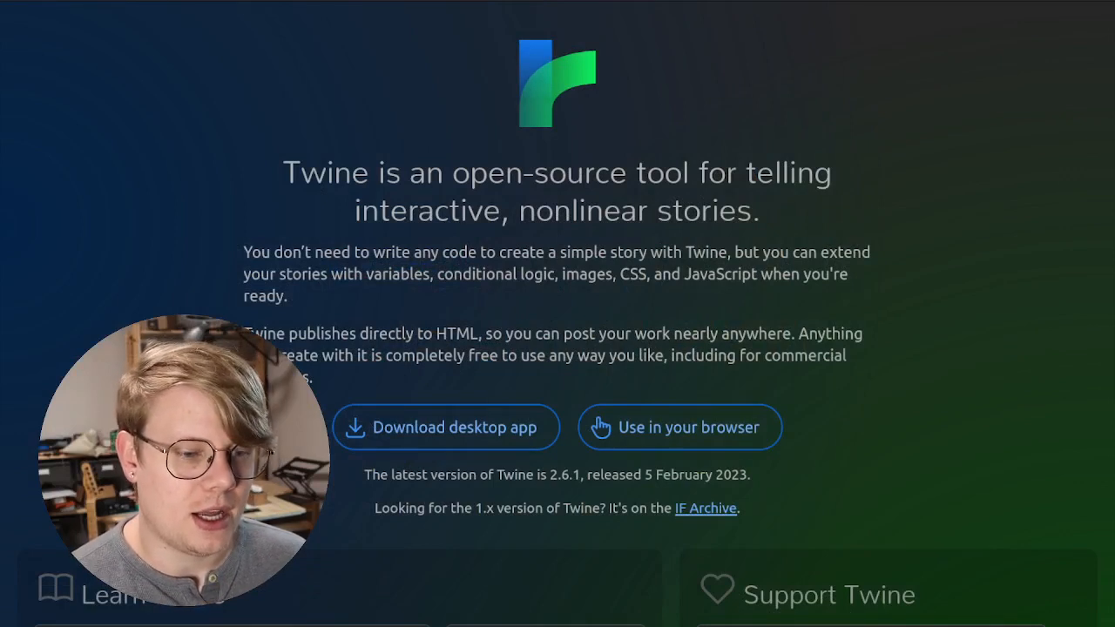
pyautogui.moveTo(510, 318)
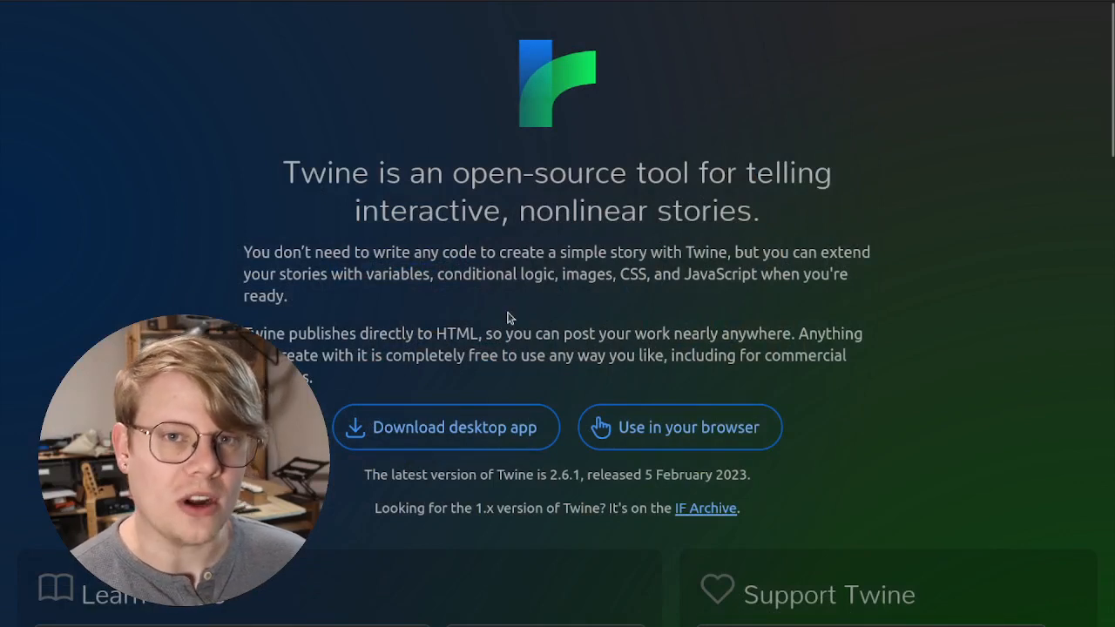
pyautogui.moveTo(468, 39)
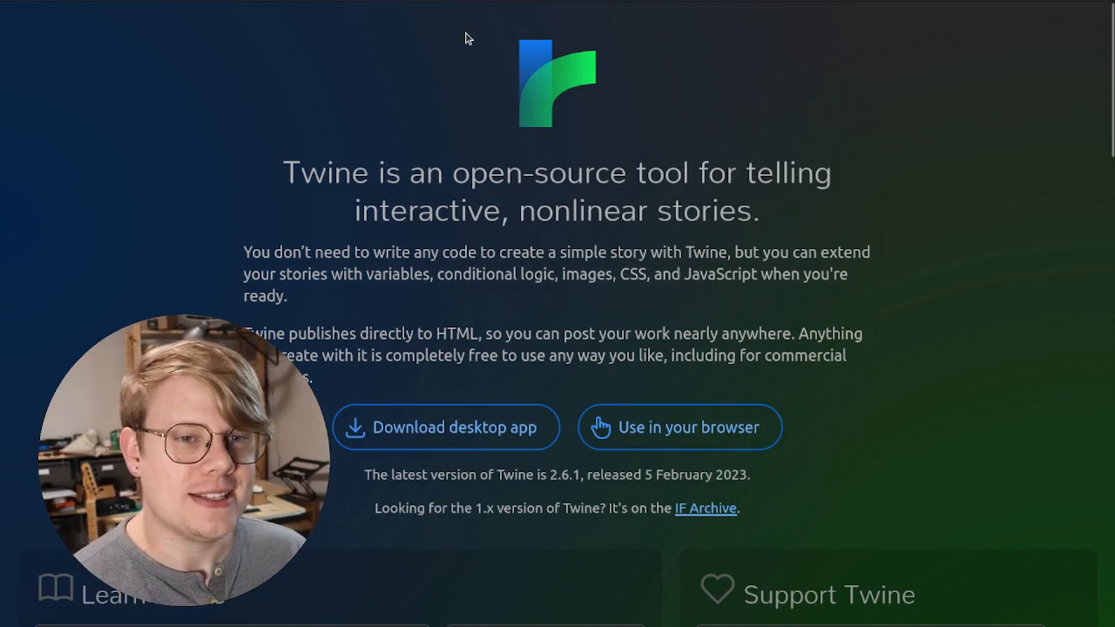
pyautogui.moveTo(443, 8)
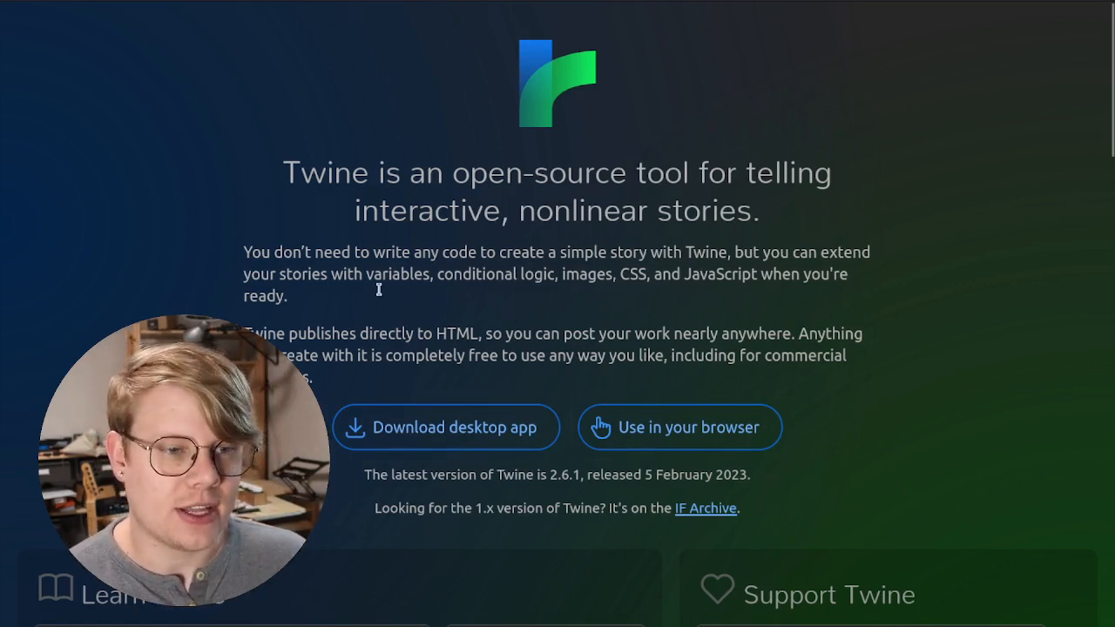
pyautogui.moveTo(469, 440)
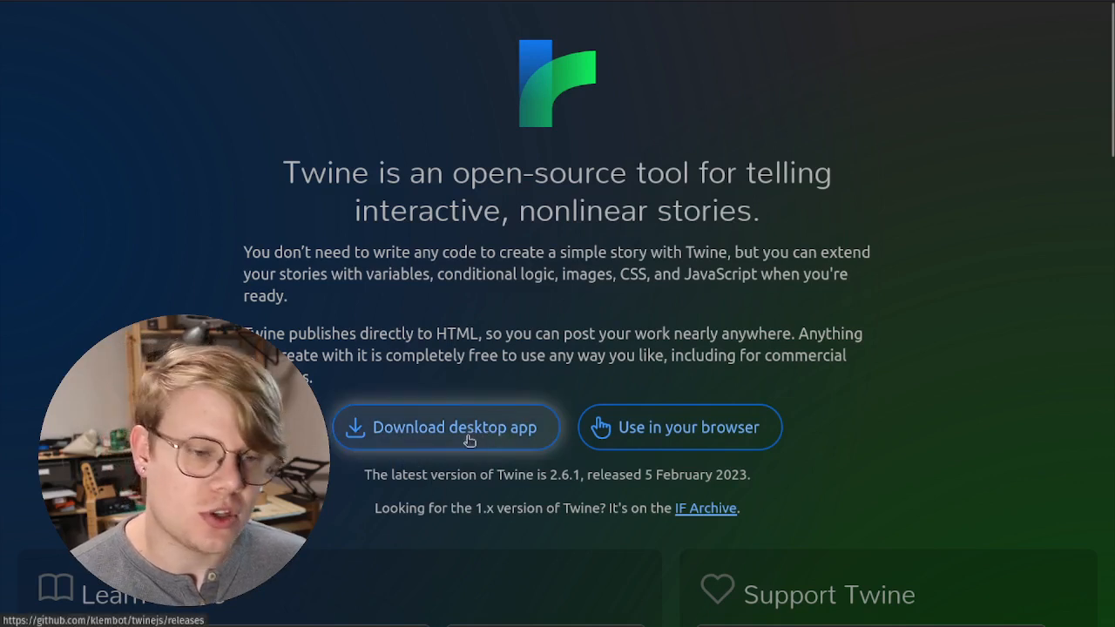
pyautogui.moveTo(669, 416)
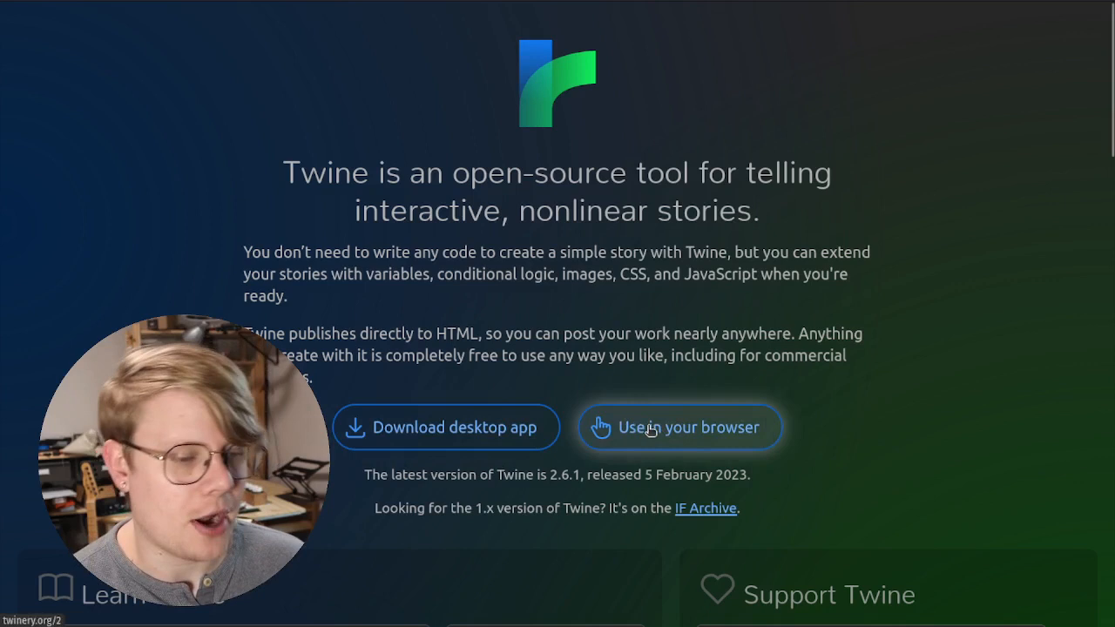
# Step: Launch browser-based Twine and show its application-wide options
pyautogui.click(680, 428)
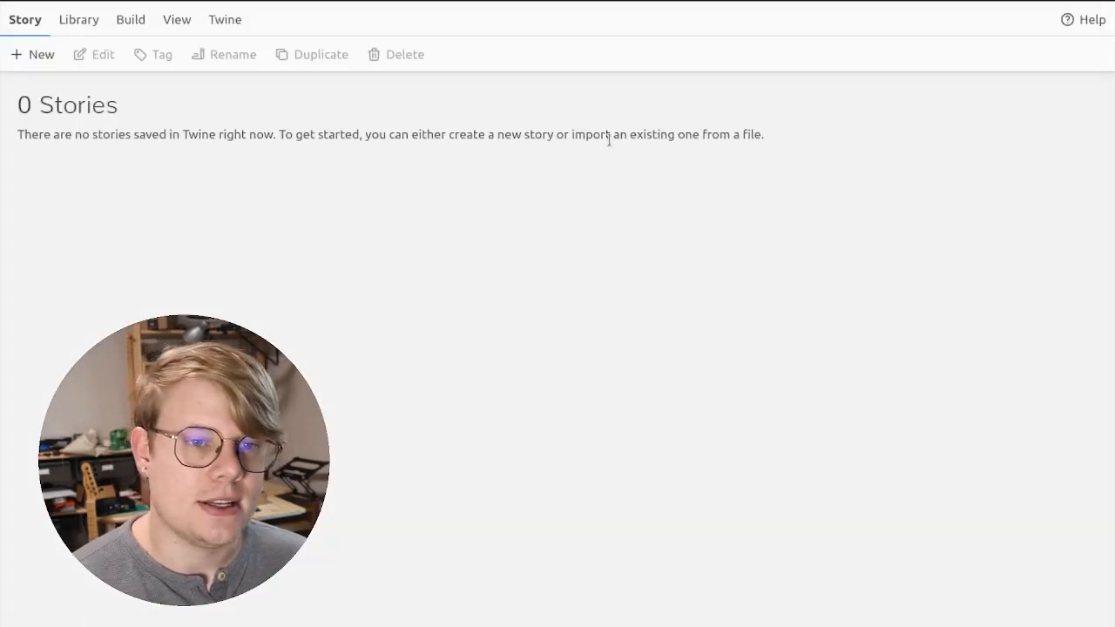
pyautogui.moveTo(378, 411)
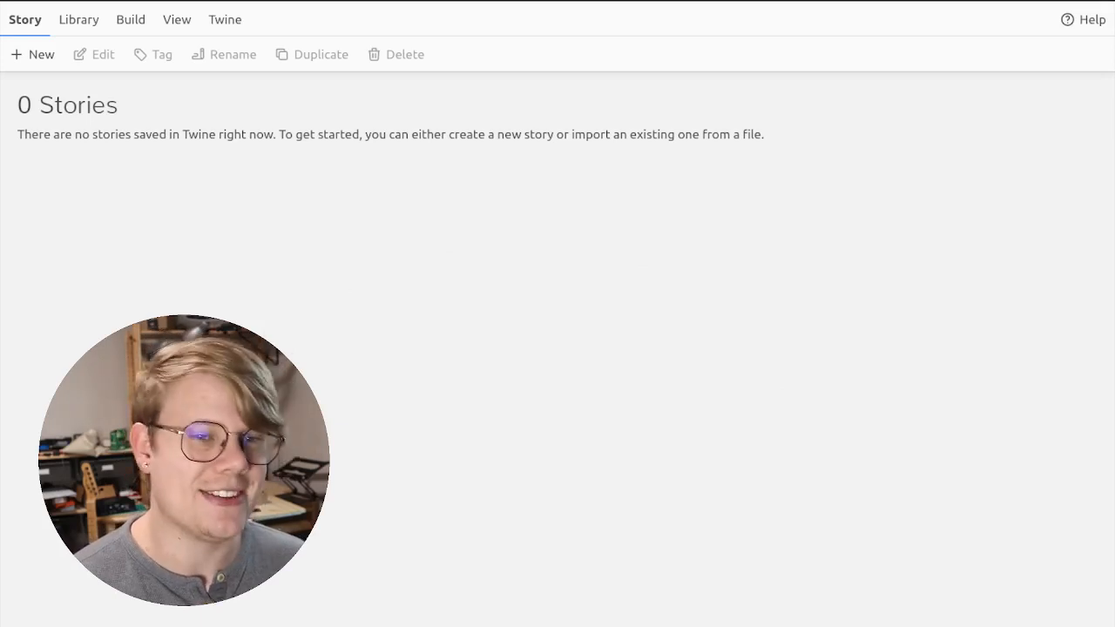
pyautogui.moveTo(569, 183)
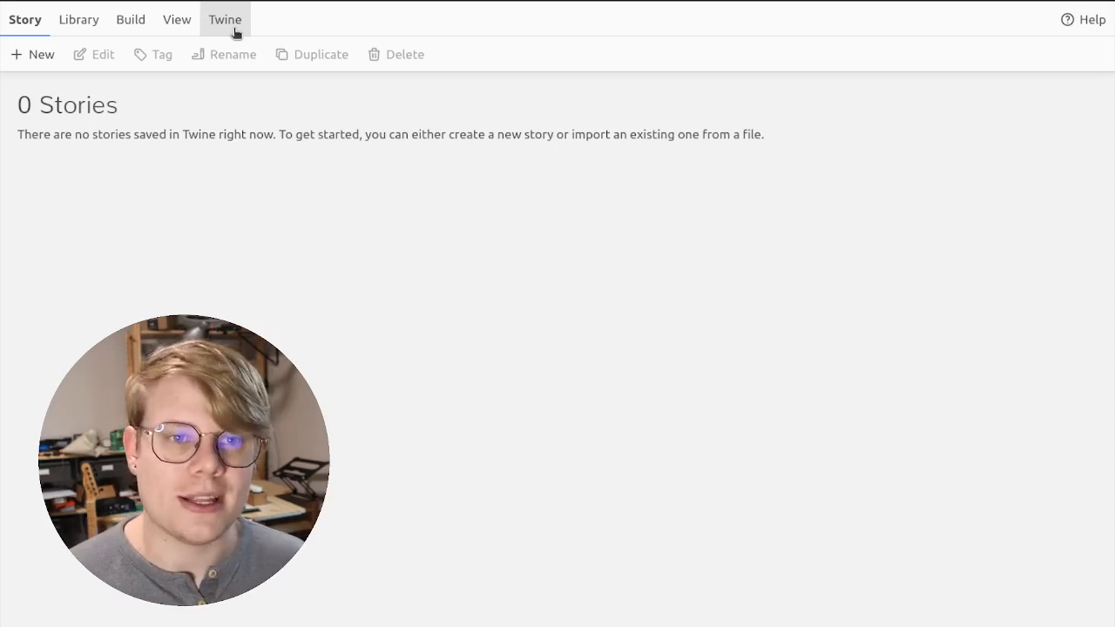
pyautogui.click(224, 19)
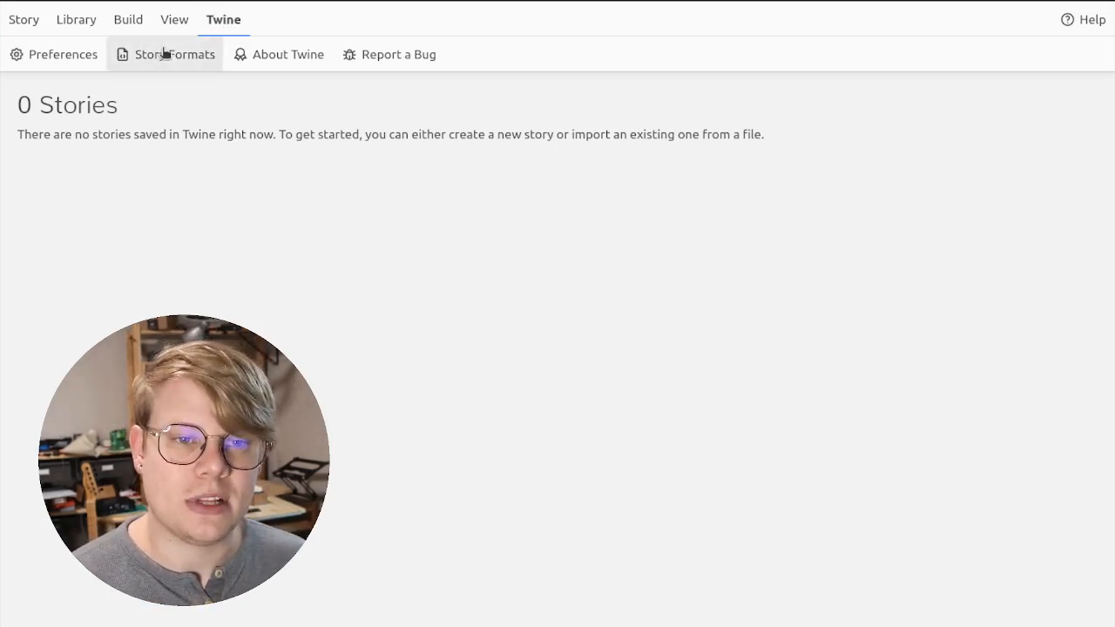
# Step: Set Chapbook 1.2.2 as the default story format, then return to the library
pyautogui.click(173, 54)
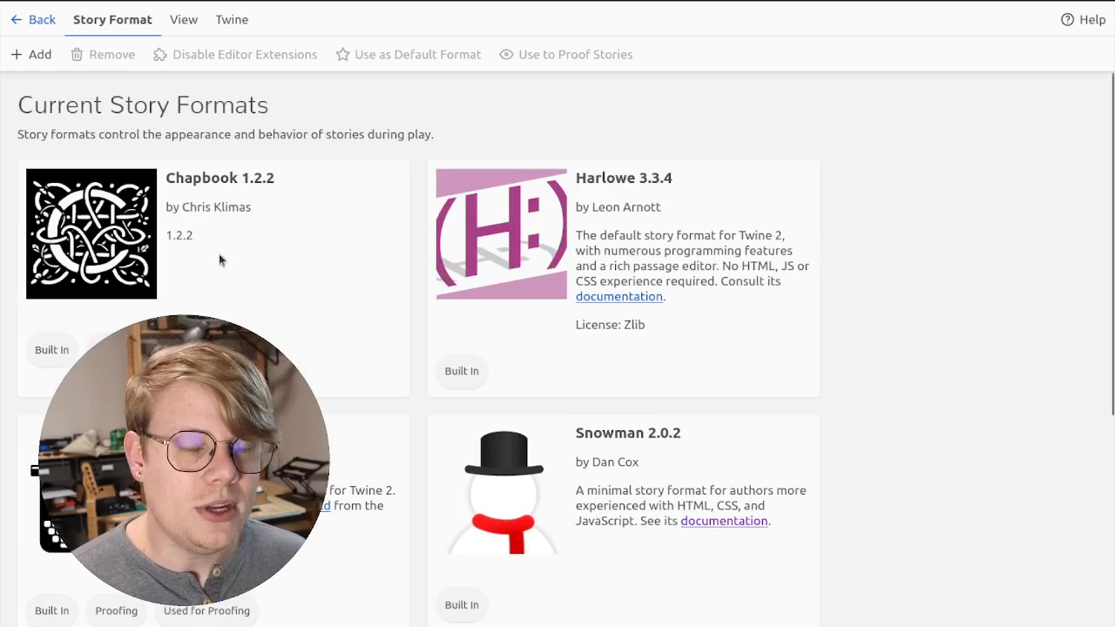
pyautogui.click(219, 253)
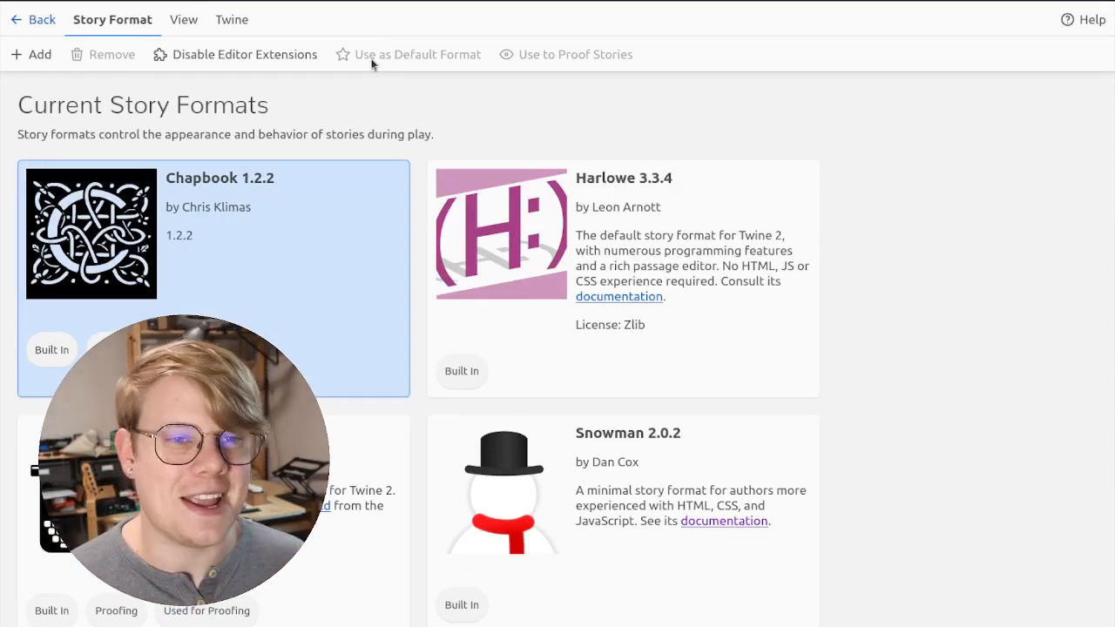
pyautogui.moveTo(435, 233)
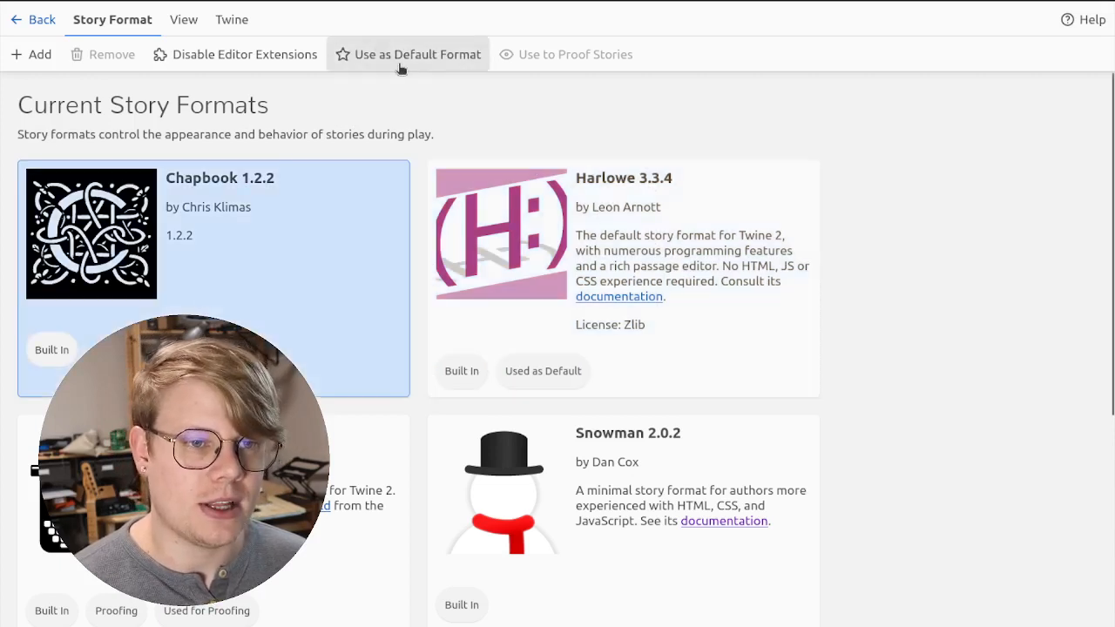
pyautogui.click(41, 19)
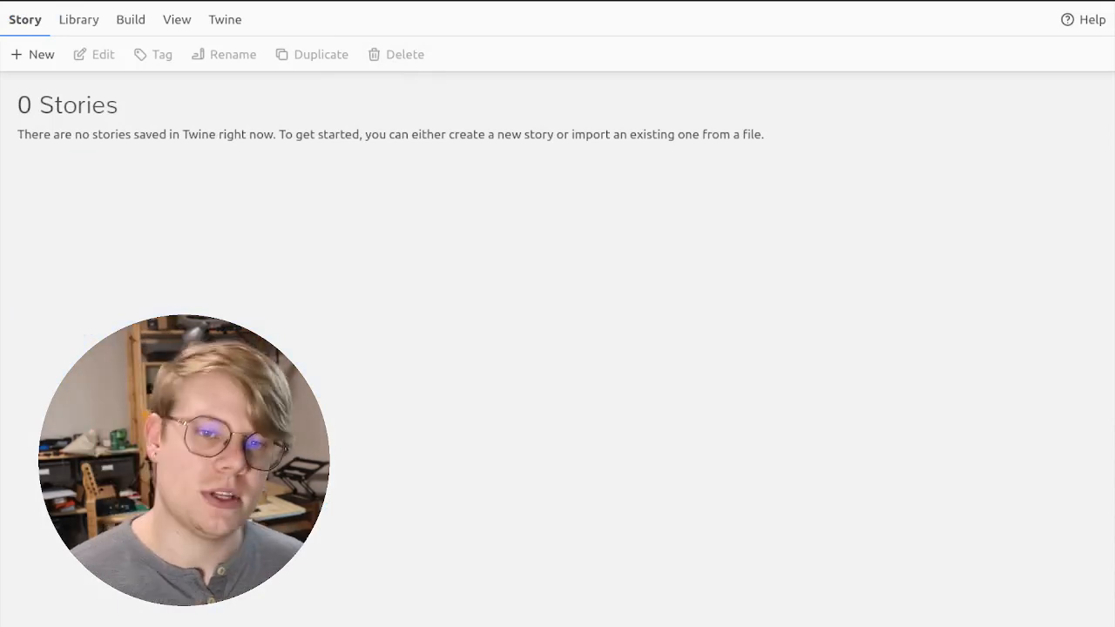
# Step: Create a new story keeping the default name 'Untitled Story'
pyautogui.click(32, 54)
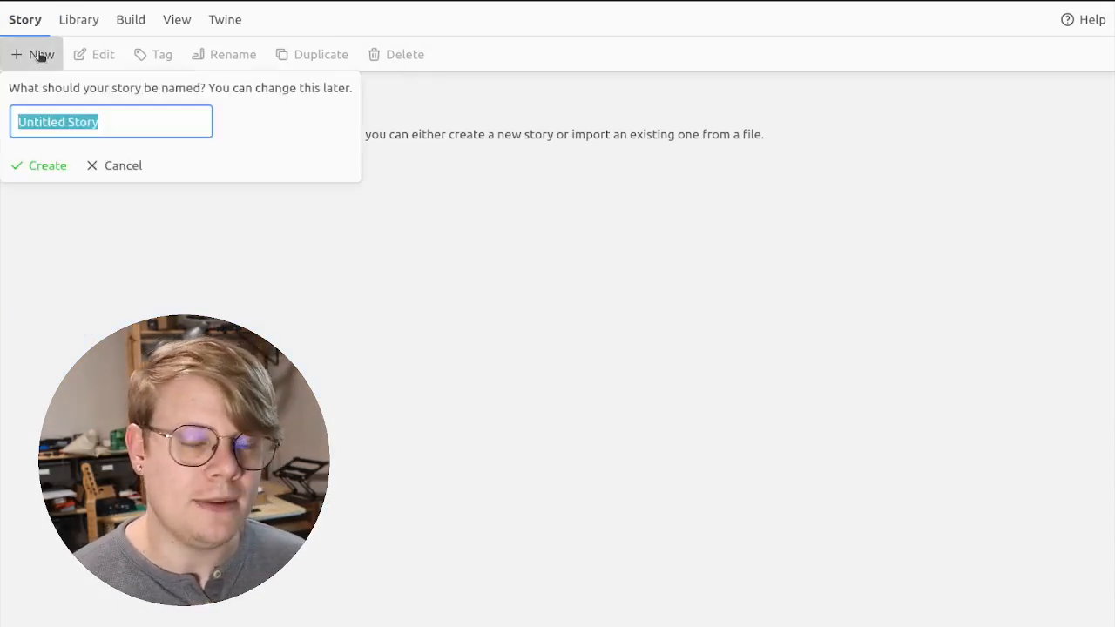
pyautogui.click(47, 165)
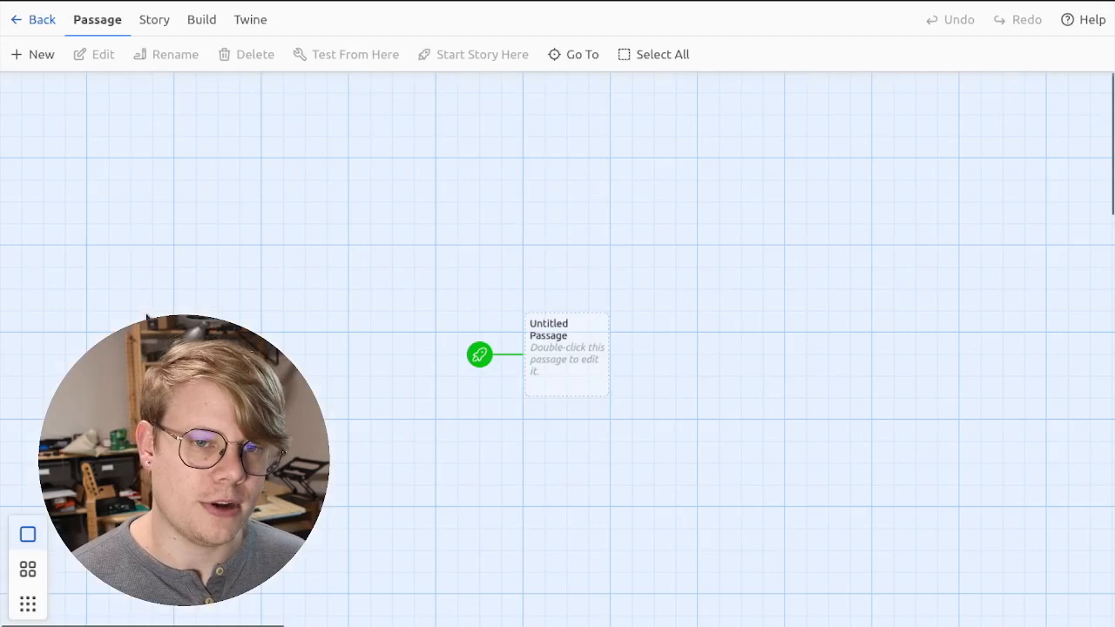
pyautogui.moveTo(740, 449)
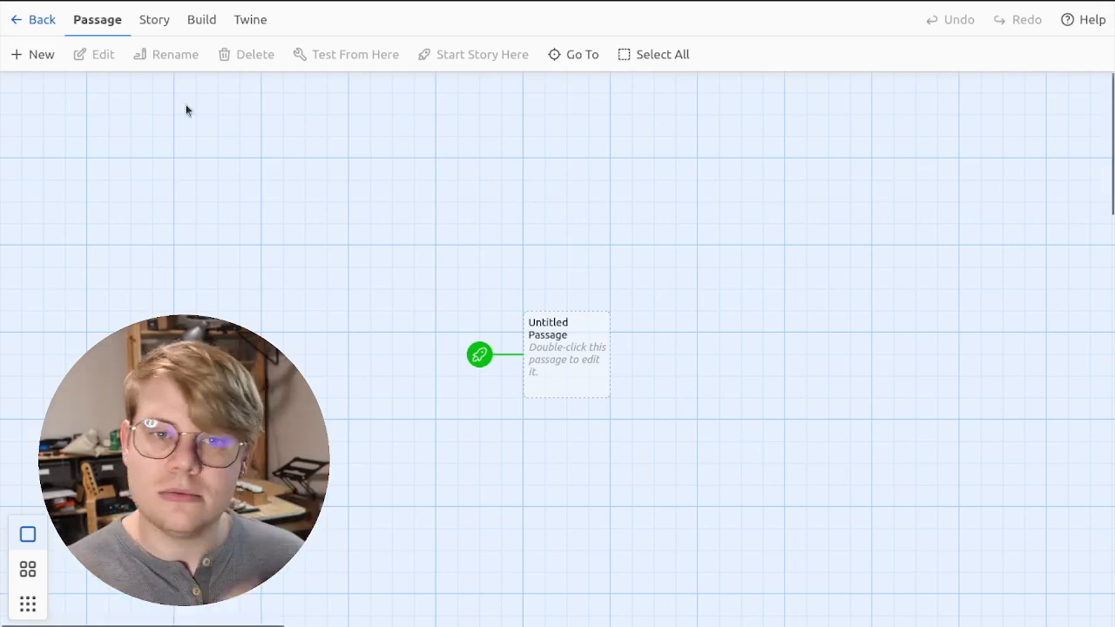
# Step: Rename 'Untitled Story' to 'My Story' and delete the duplicate 'Untitled Story 1'
pyautogui.click(41, 19)
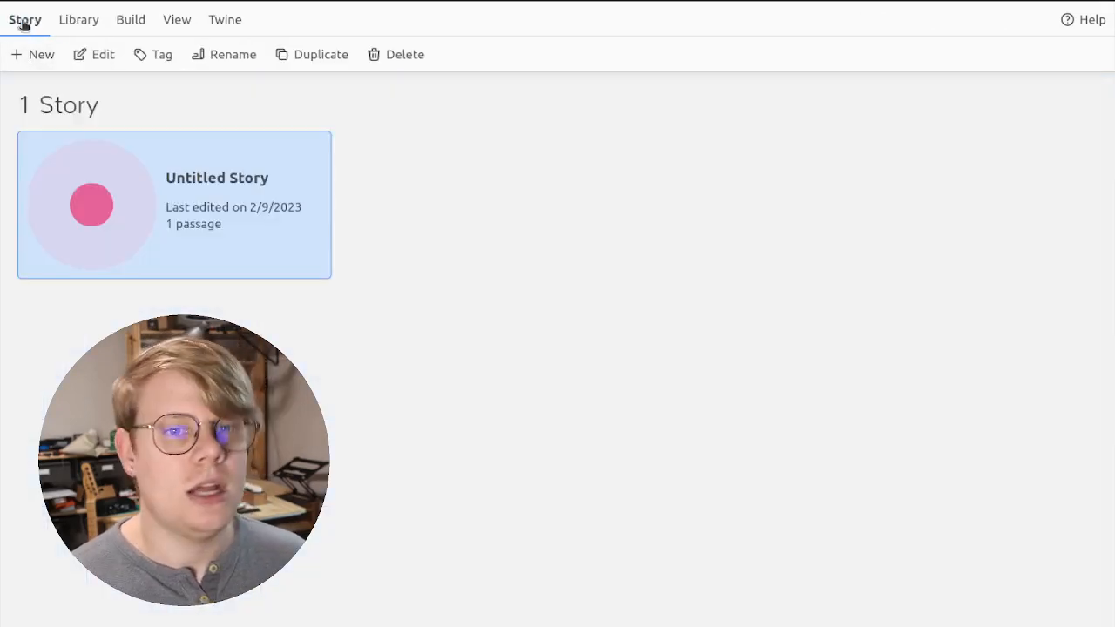
pyautogui.click(232, 54)
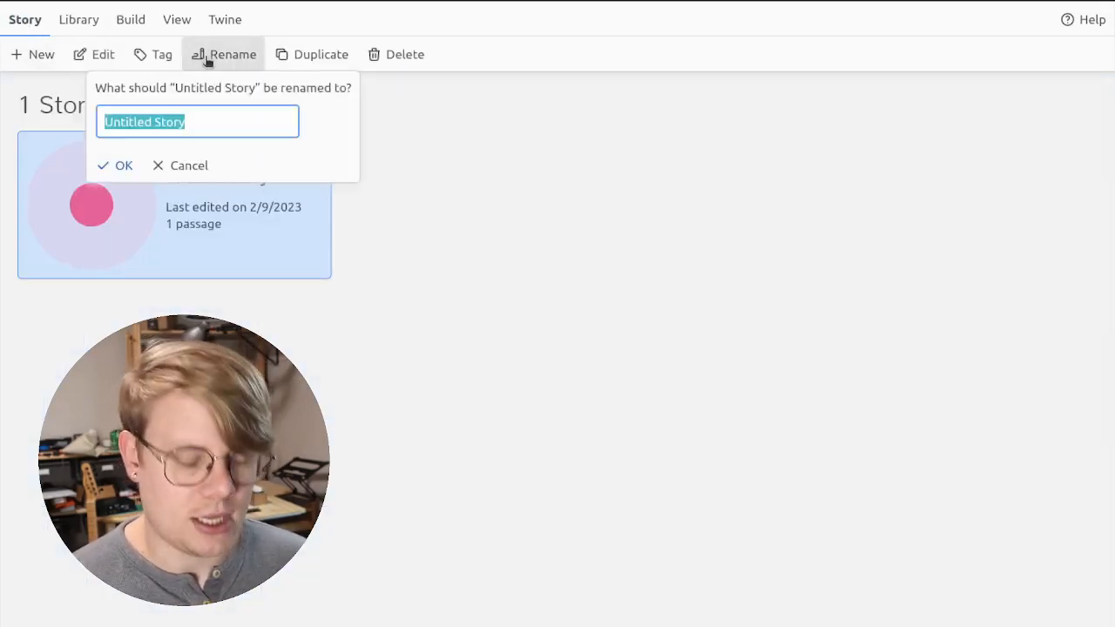
pyautogui.click(123, 166)
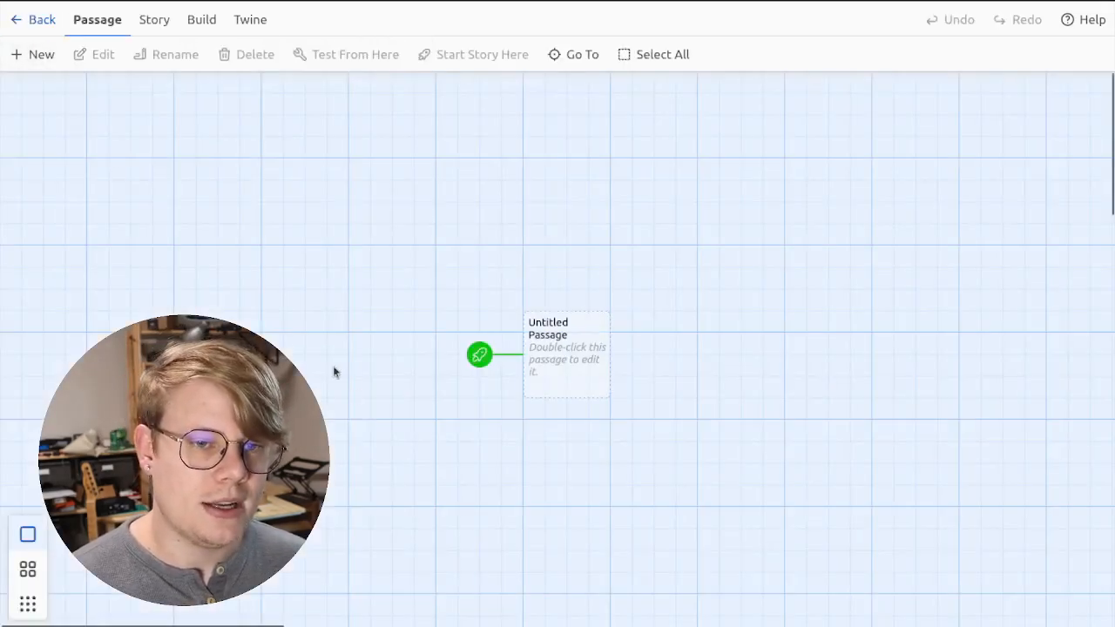
pyautogui.click(33, 19)
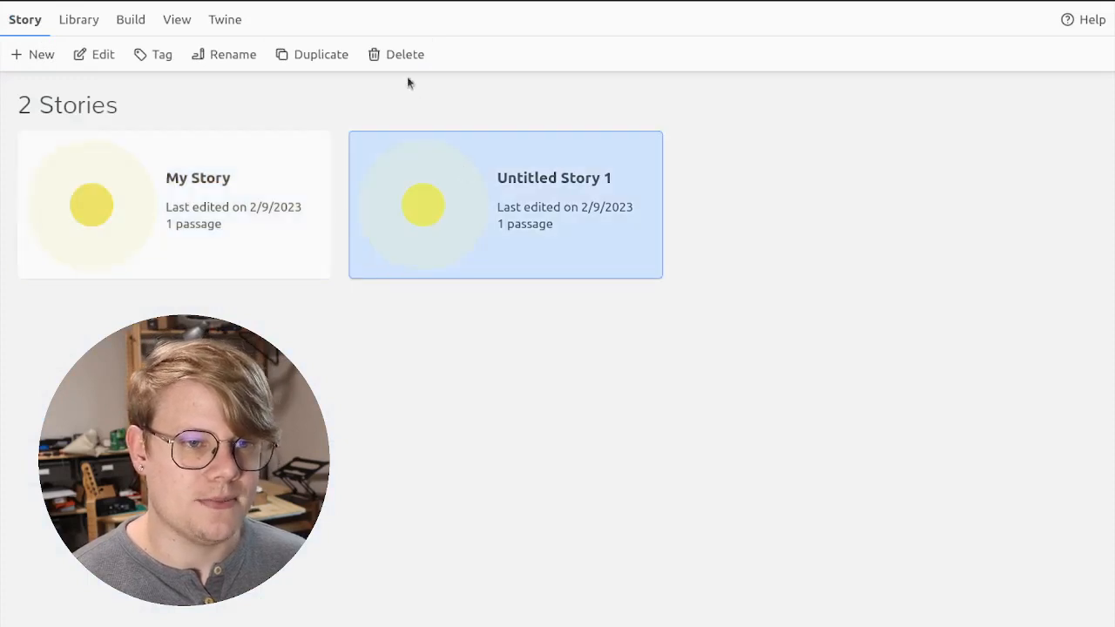
pyautogui.click(404, 54)
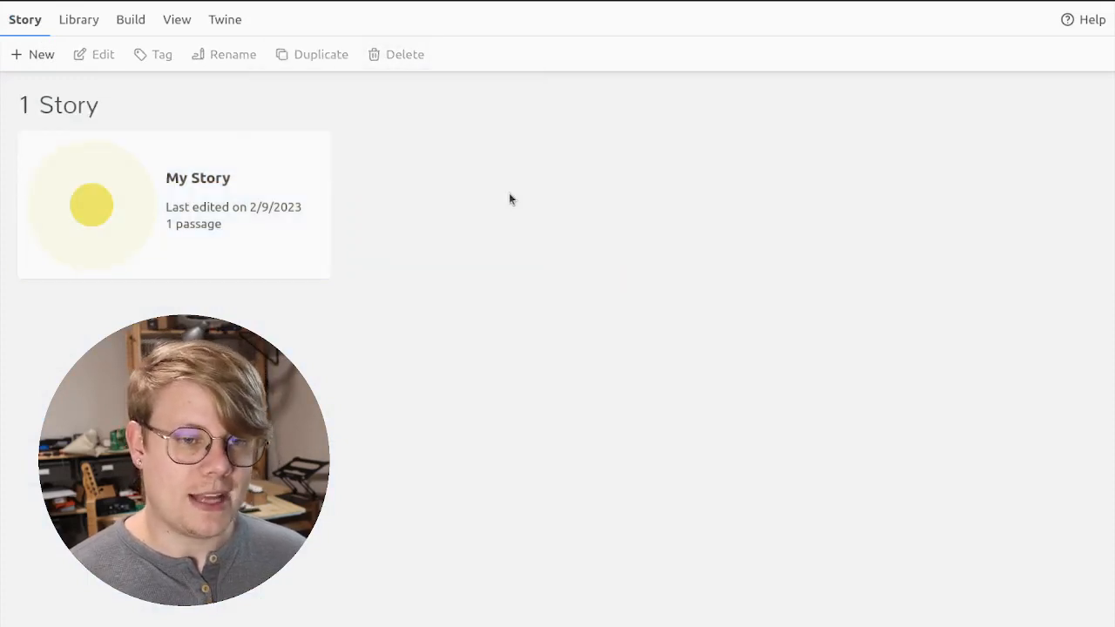